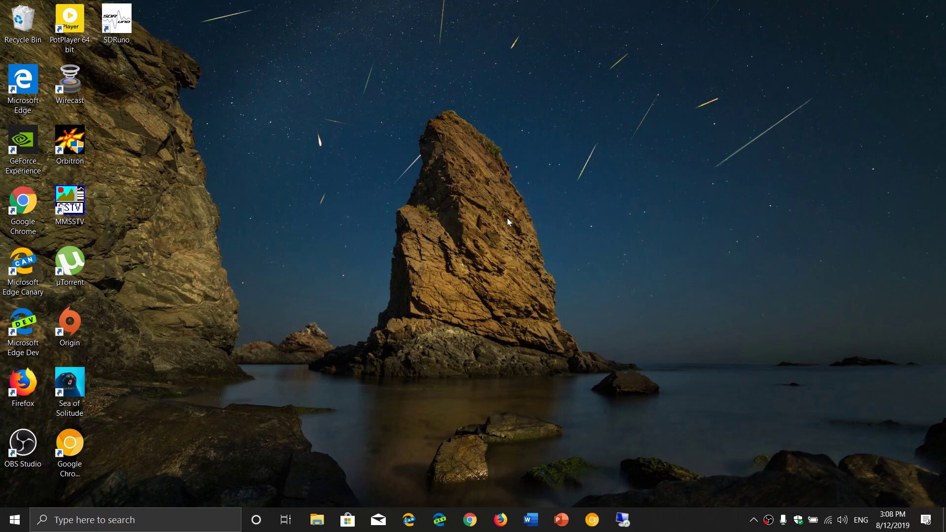
mouse_move(169, 507)
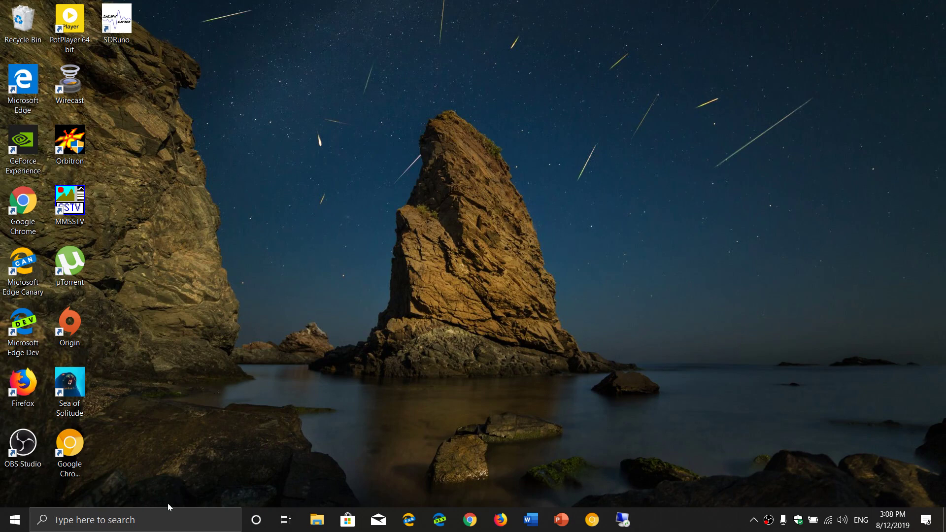
Search Windows for 'firewall' to surface Firewall & network protection
click(134, 519)
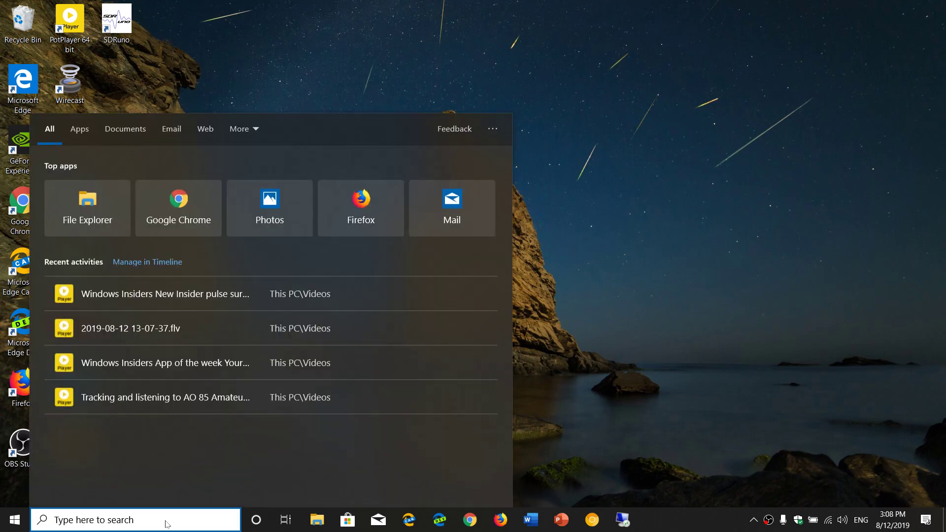
text(firewall)
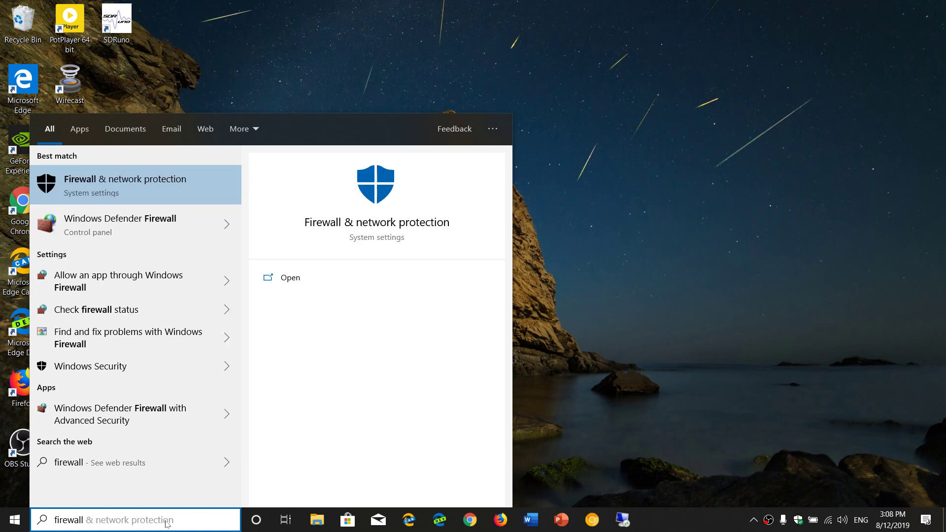
mouse_move(223, 182)
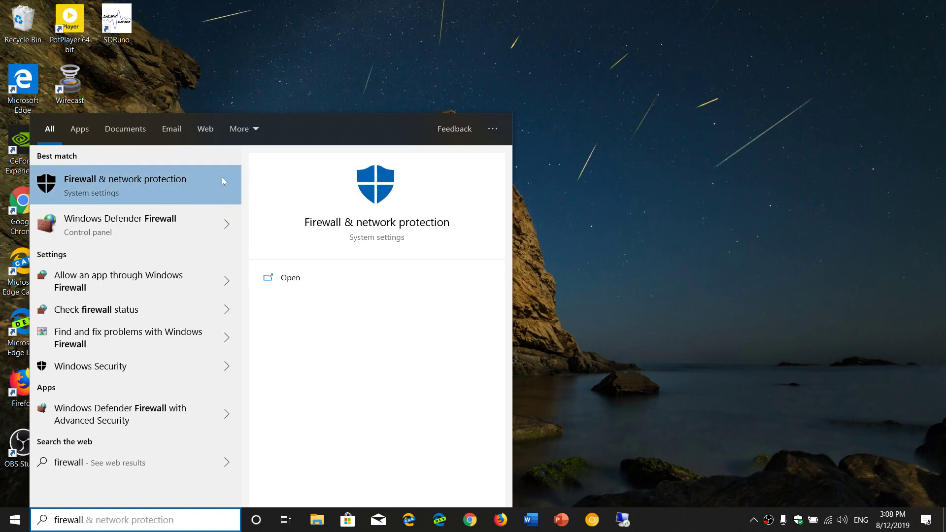
mouse_move(377, 222)
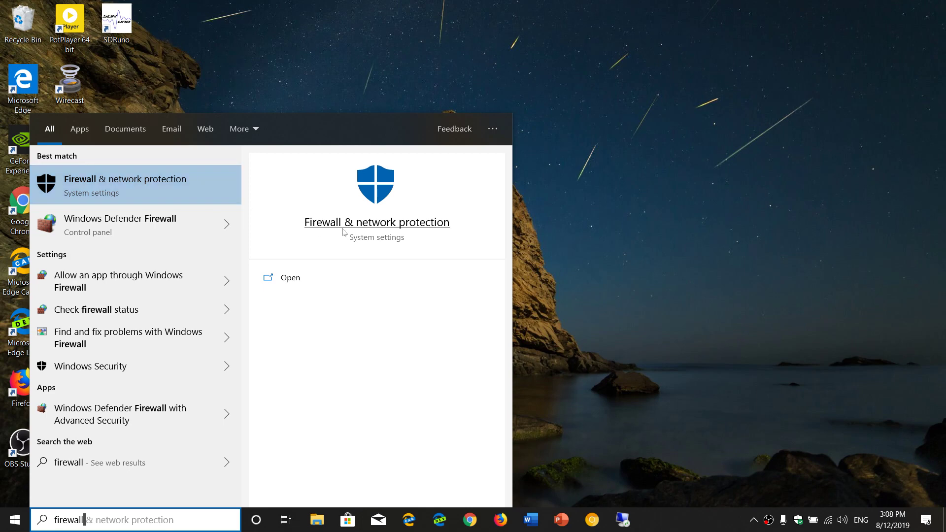
mouse_move(344, 231)
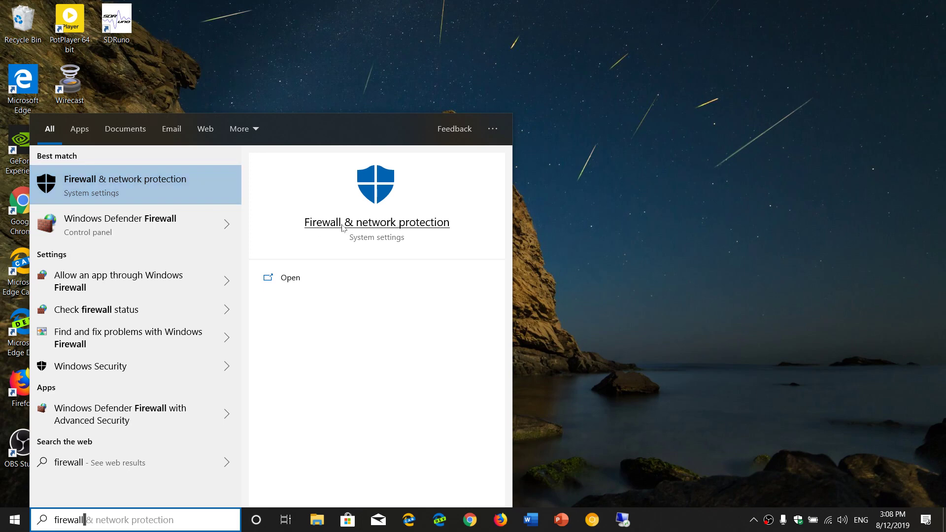
mouse_move(487, 322)
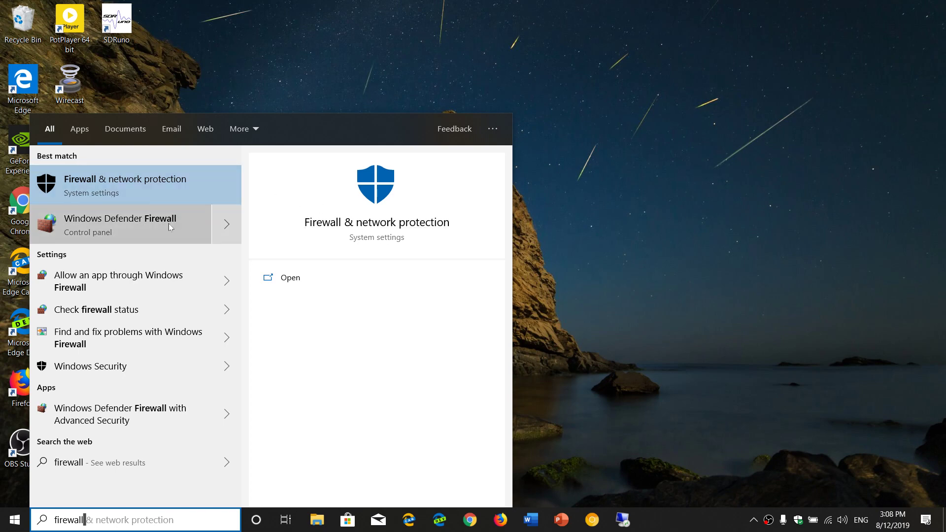
Open the Windows Defender Firewall page and launch its Advanced settings console
click(119, 225)
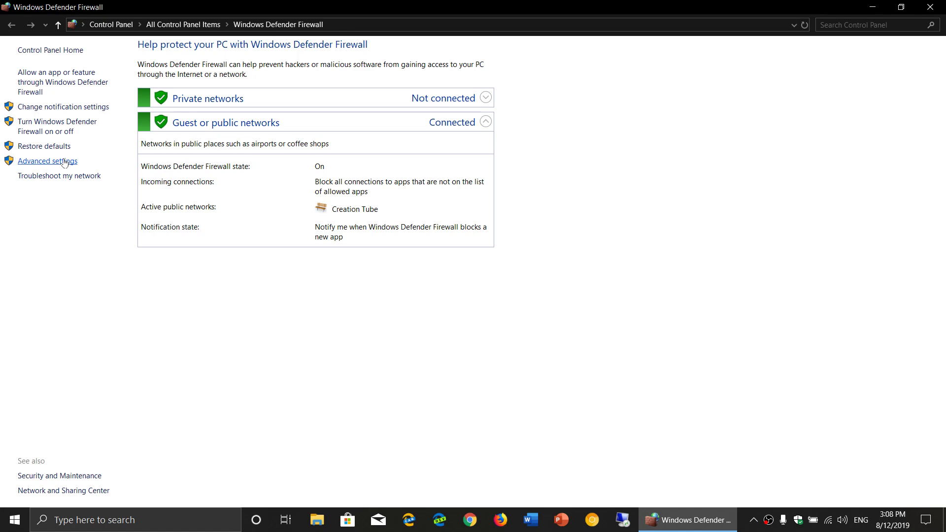
click(48, 161)
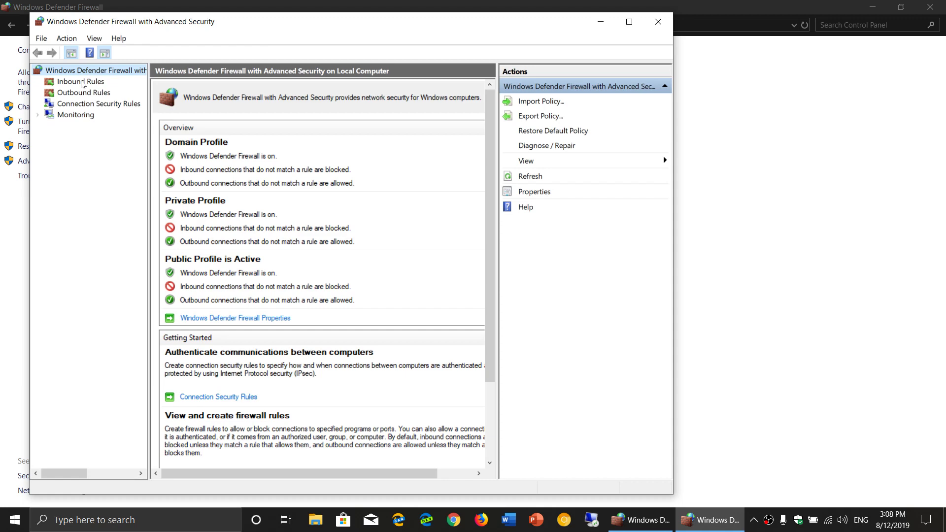
Browse through the Inbound Rules list, then display the Outbound Rules list
click(83, 82)
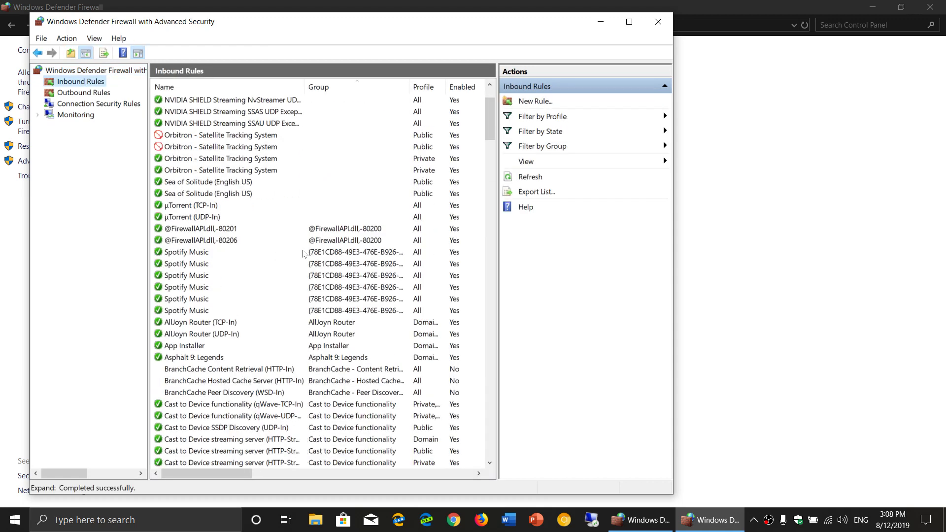
scroll(down, 3)
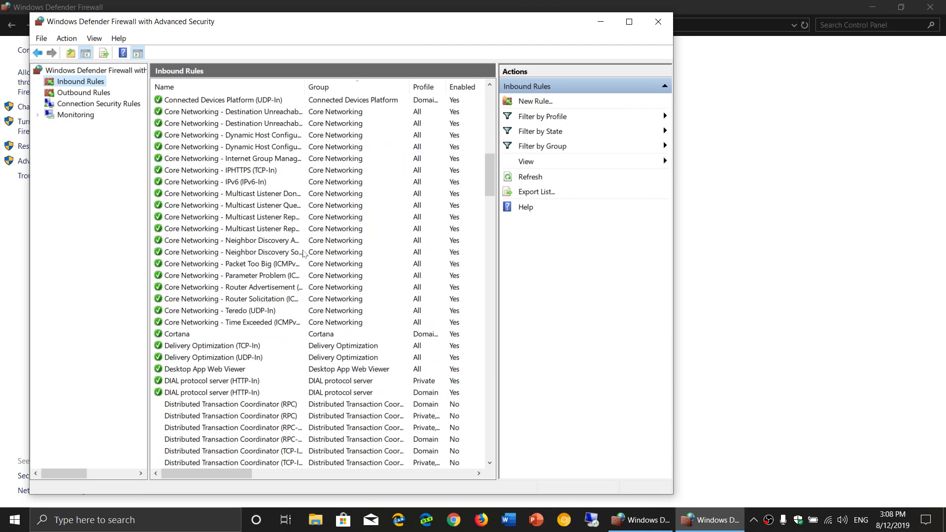
scroll(down, 3)
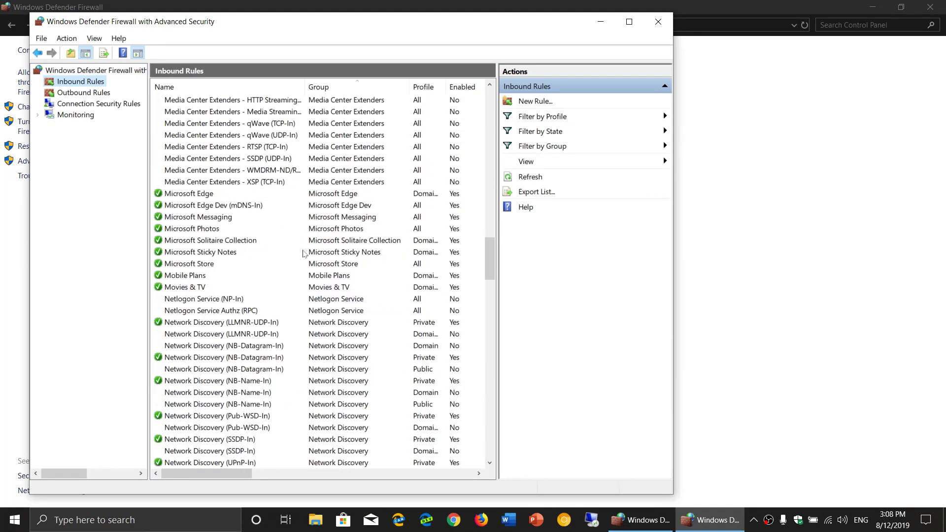
scroll(down, 3)
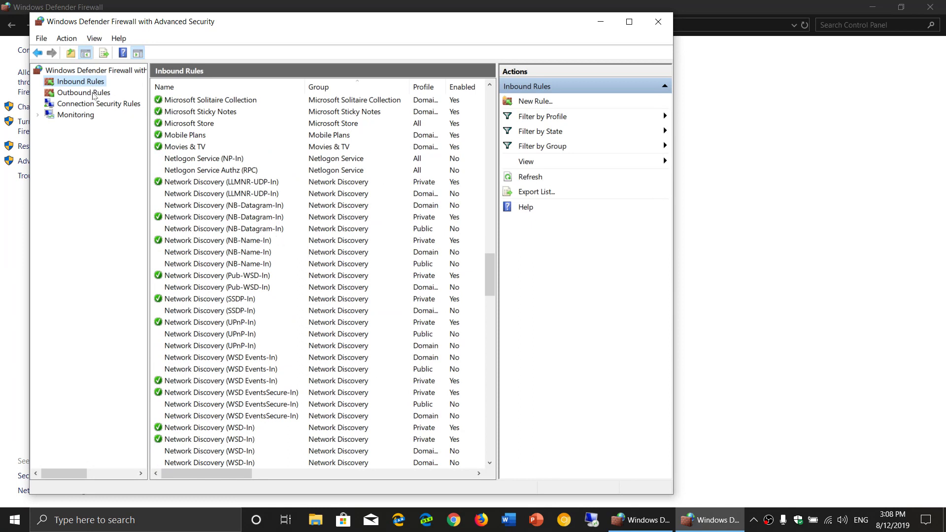
click(83, 93)
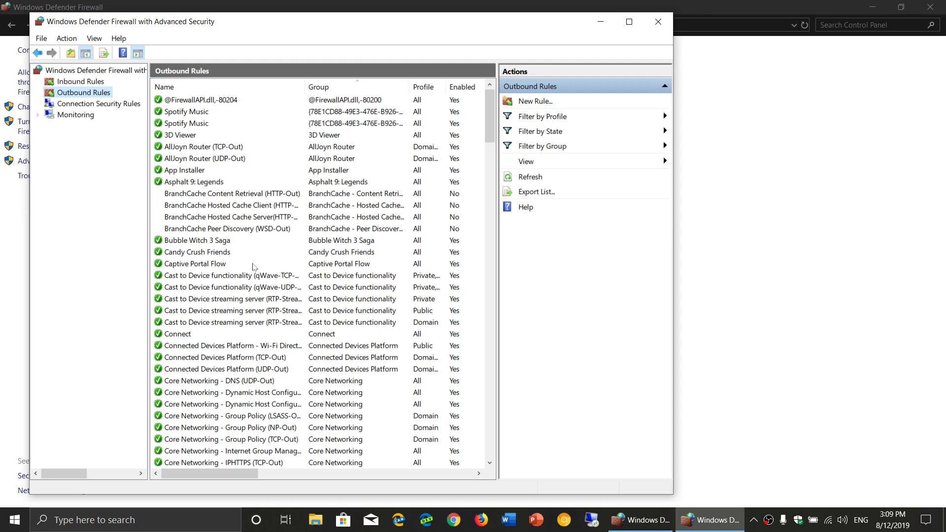
mouse_move(77, 92)
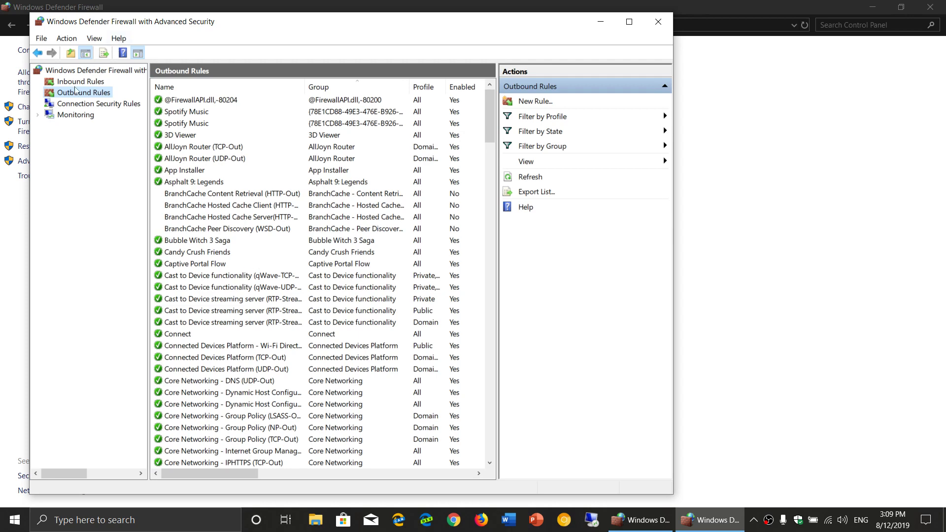
Return to Inbound Rules, scroll down, and select the Microsoft Edge rule
click(82, 81)
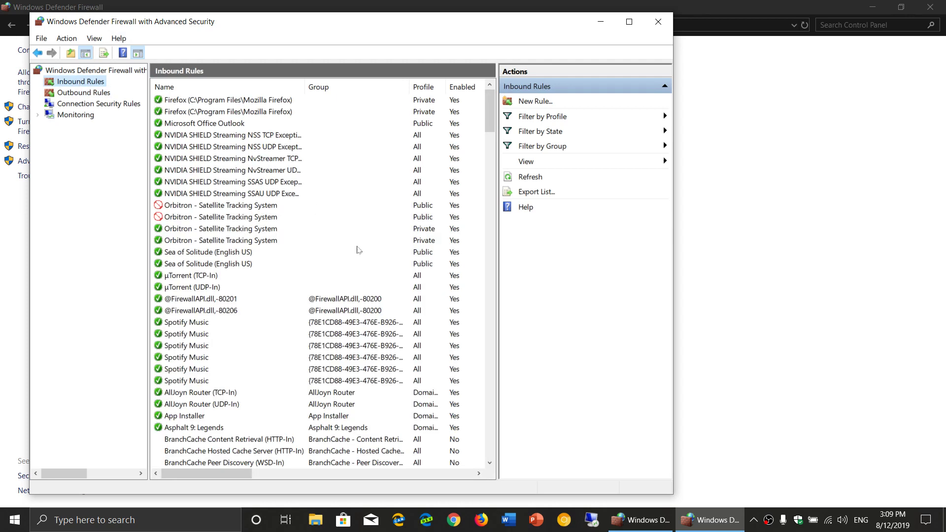
scroll(down, 3)
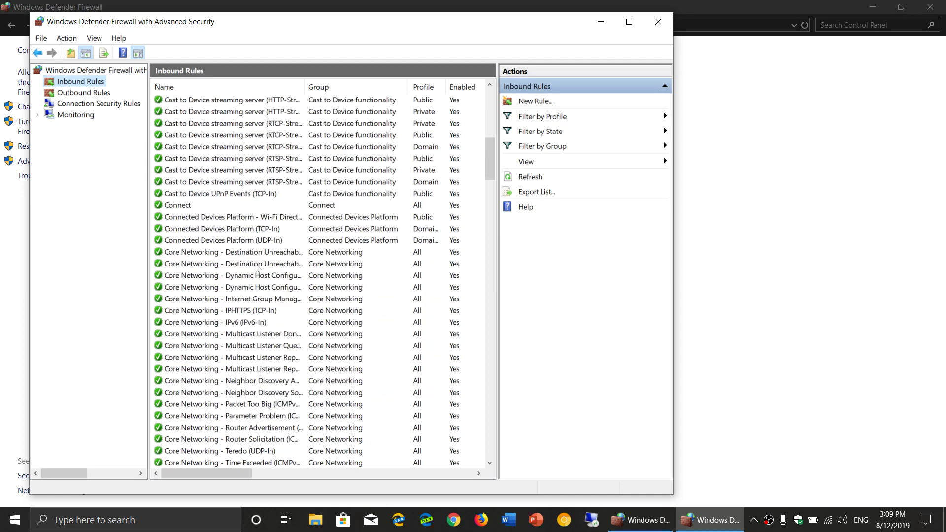
mouse_move(234, 125)
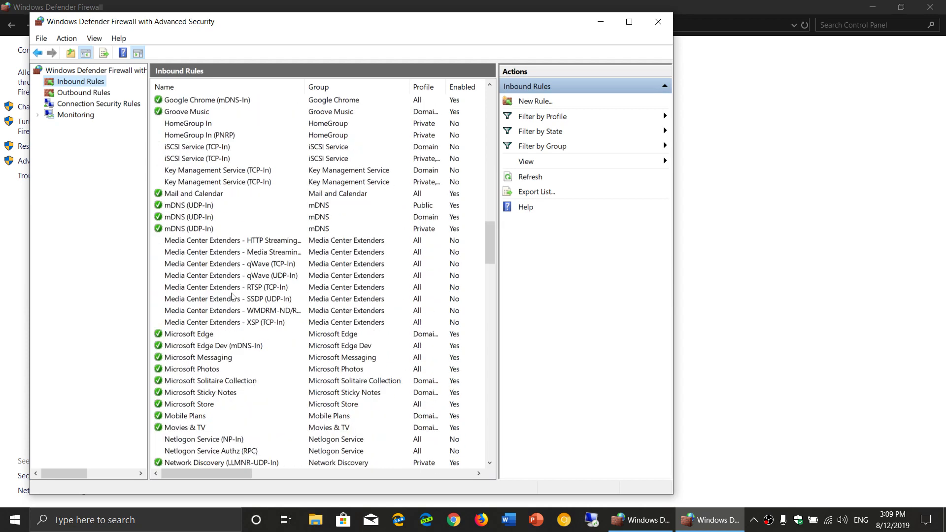
scroll(down, 3)
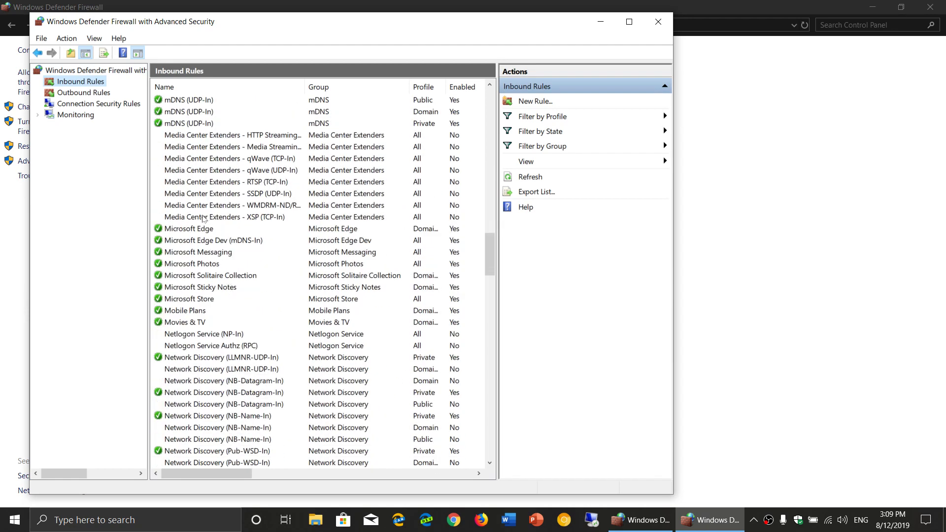
click(189, 228)
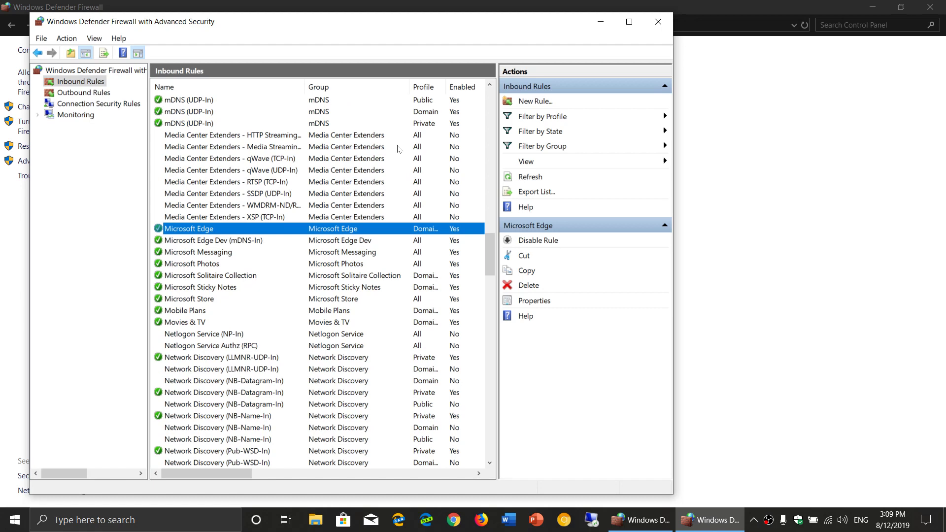
mouse_move(436, 218)
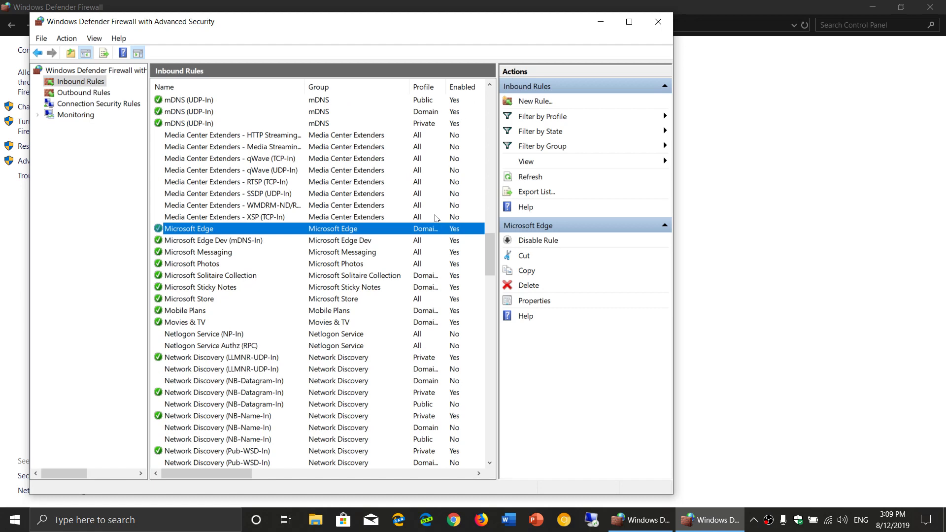
mouse_move(407, 370)
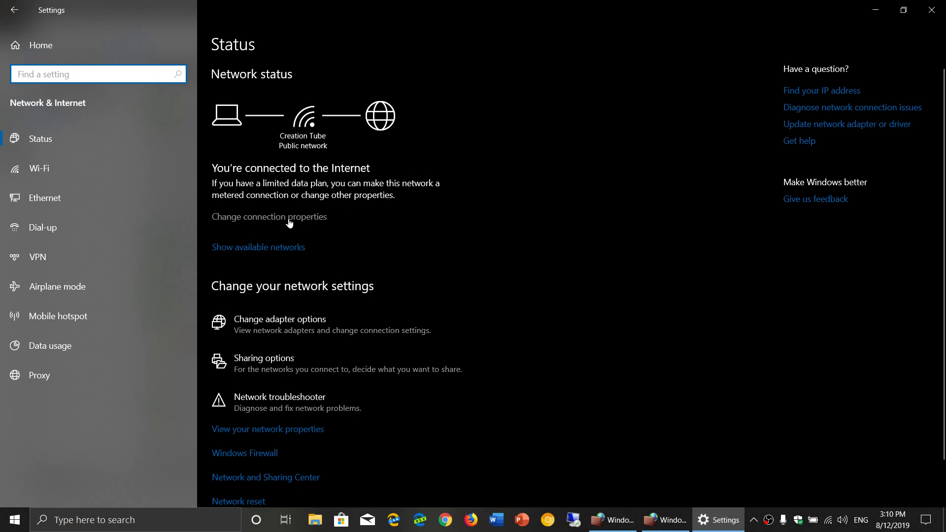
Set the Creation Tube connection's network profile to Private and return to Wi-Fi settings
click(268, 217)
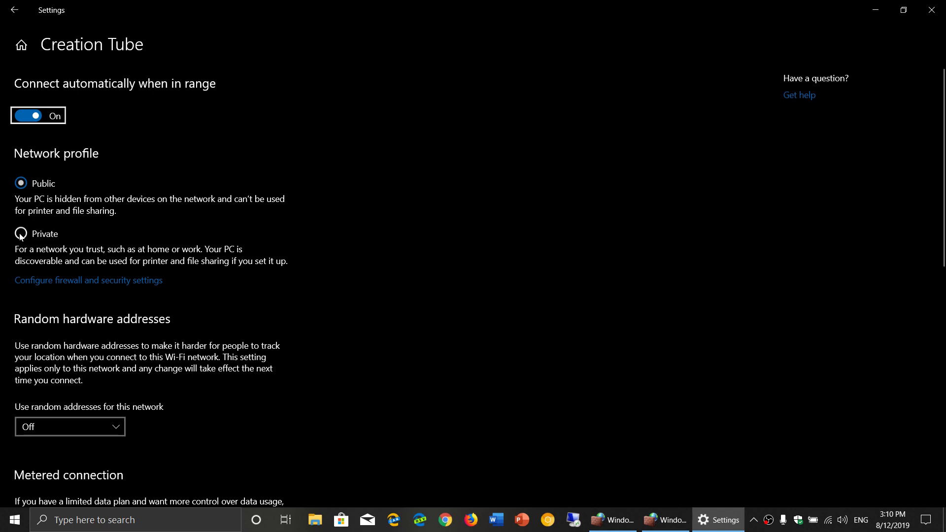
click(21, 233)
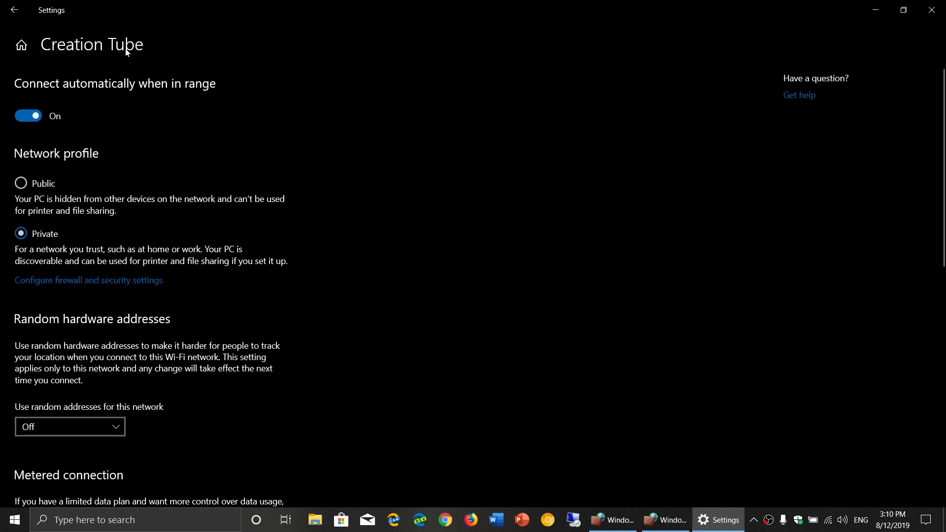
click(14, 10)
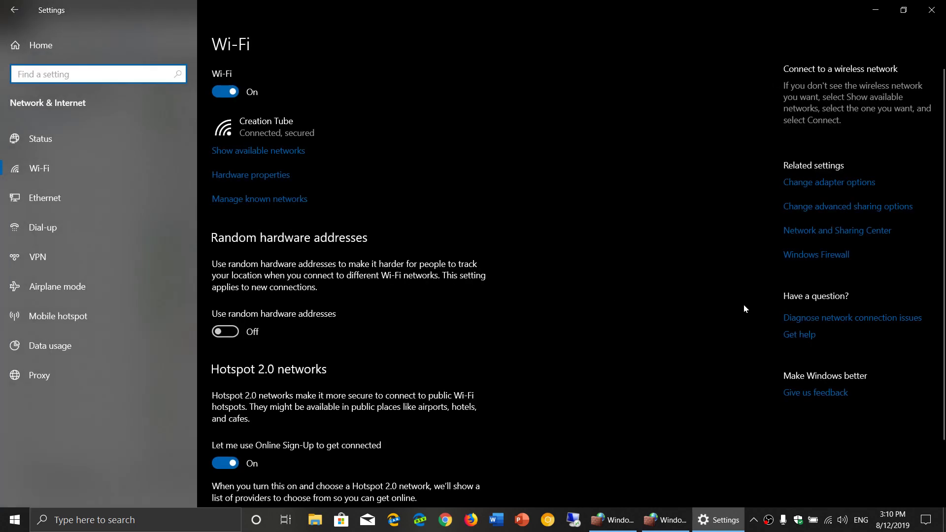
Connect to the creation tube 5G network from the taskbar network flyout
click(97, 73)
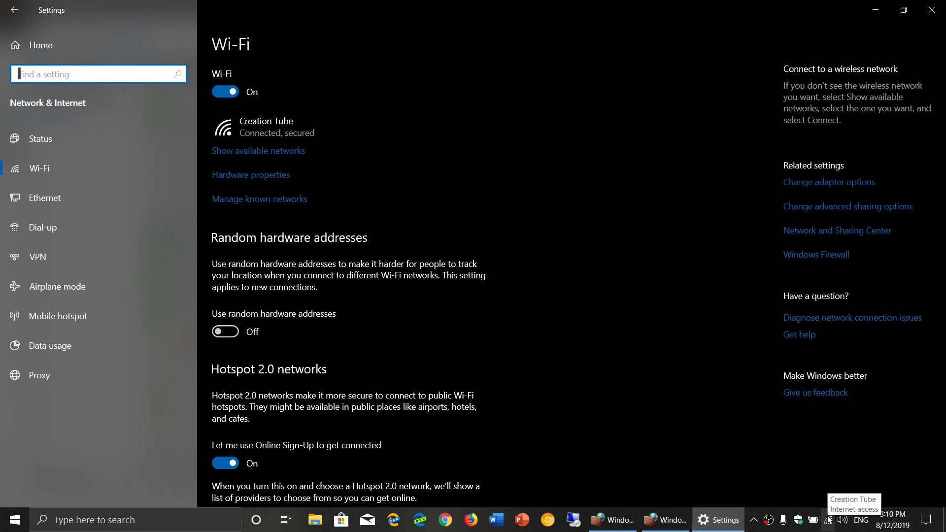
click(828, 519)
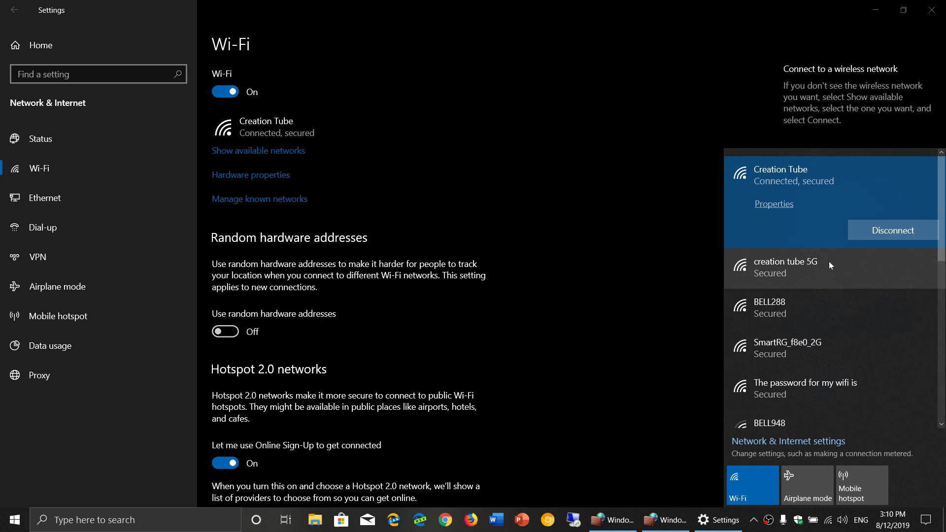
click(784, 266)
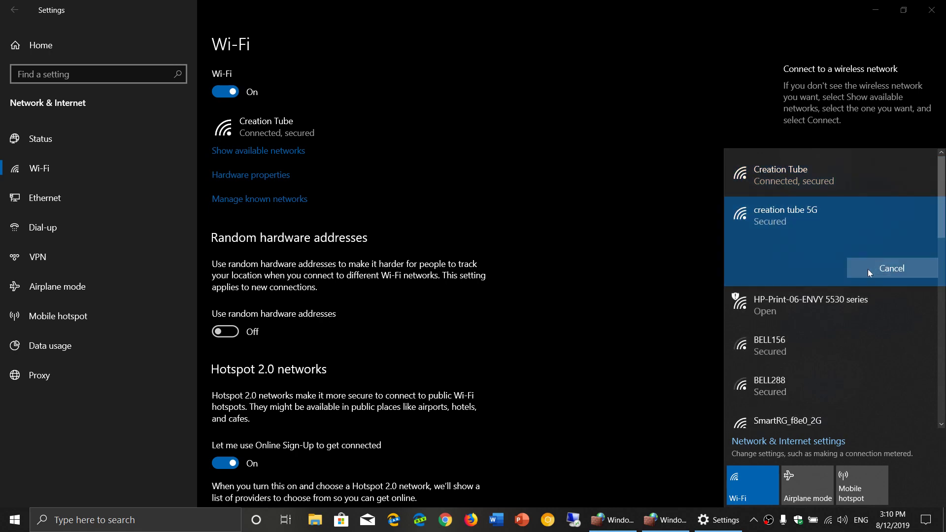
click(784, 215)
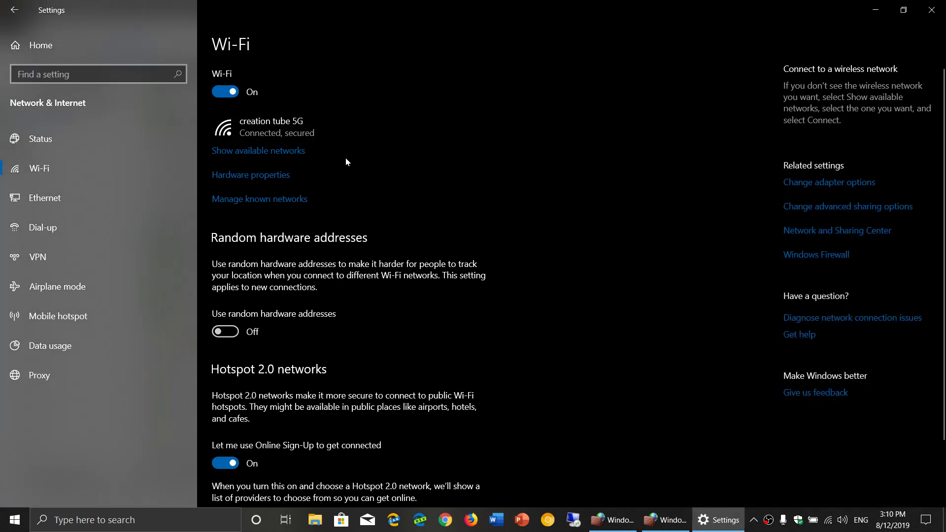
mouse_move(278, 194)
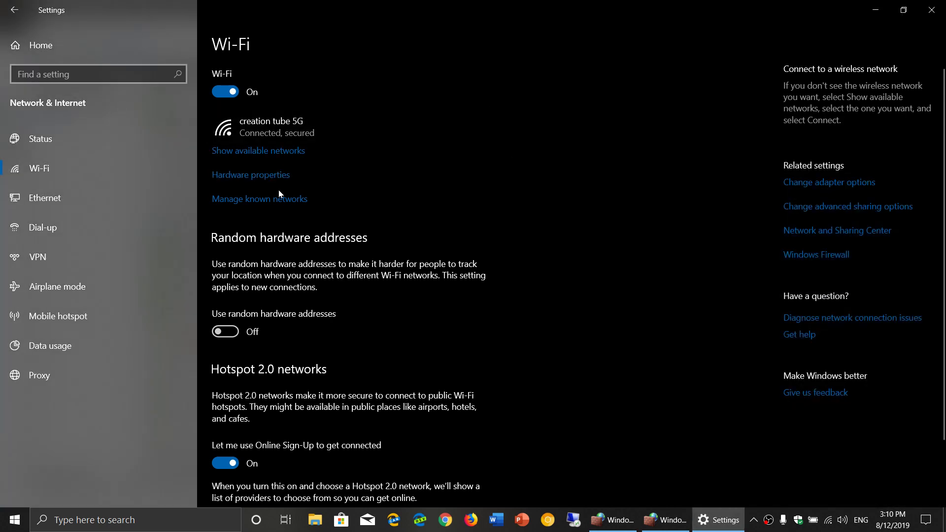
mouse_move(457, 181)
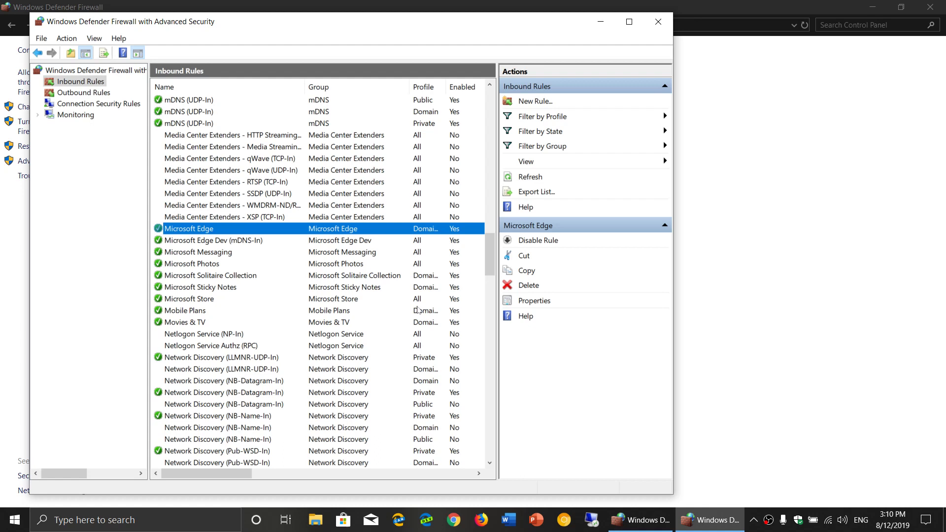
mouse_move(424, 310)
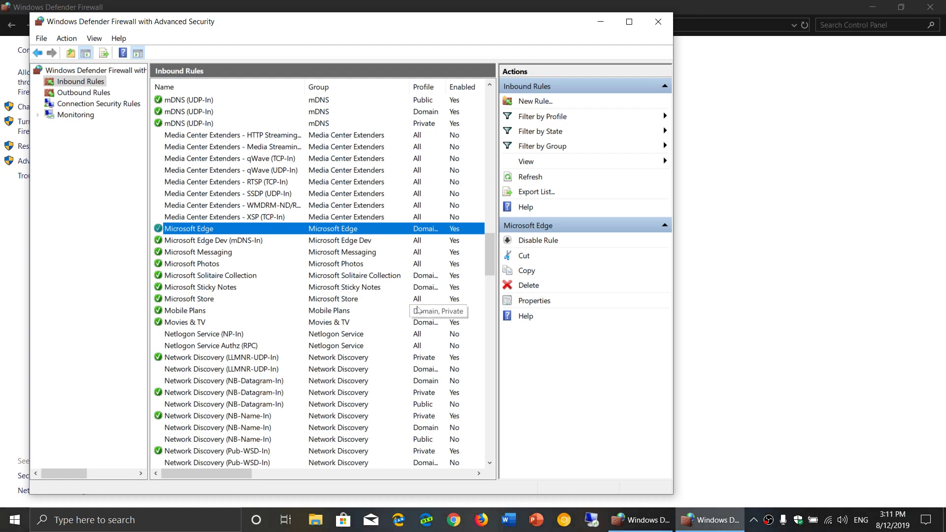
mouse_move(416, 310)
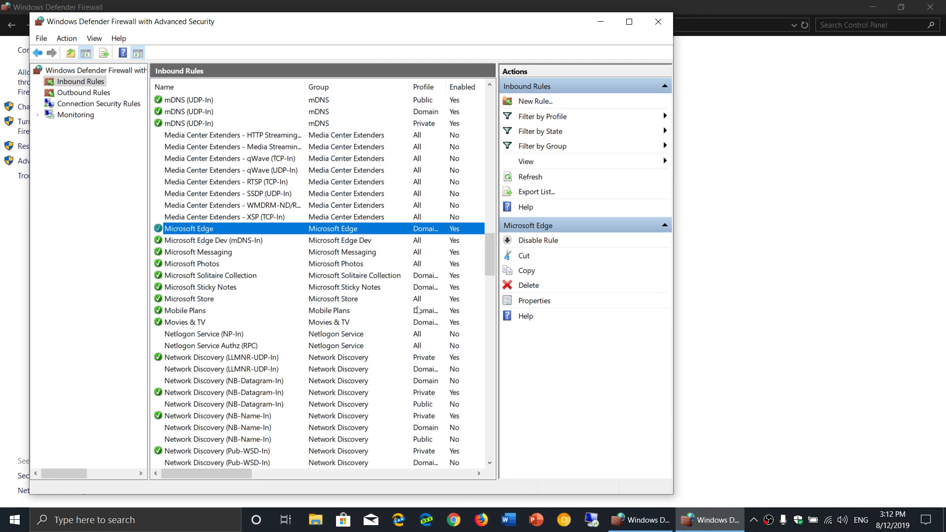
mouse_move(629, 21)
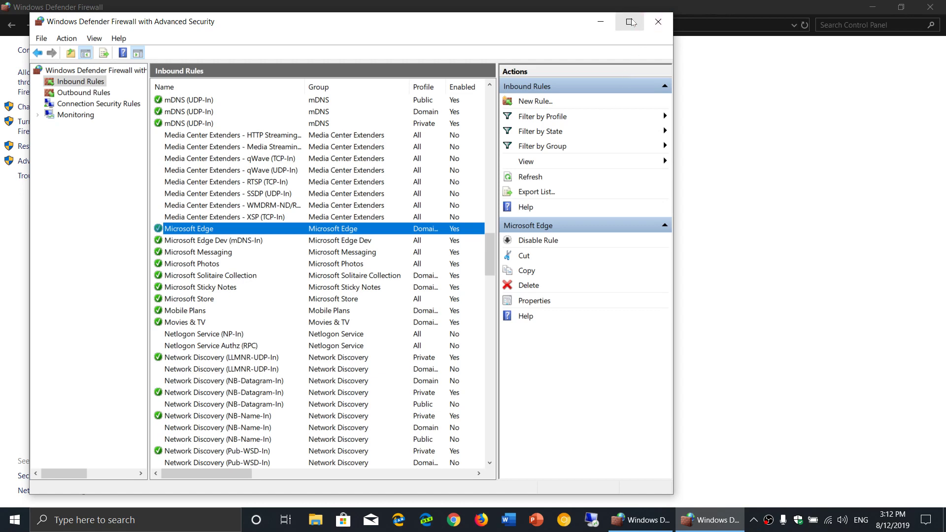
Maximize the firewall console to review the rule columns, then close the firewall windows
click(629, 22)
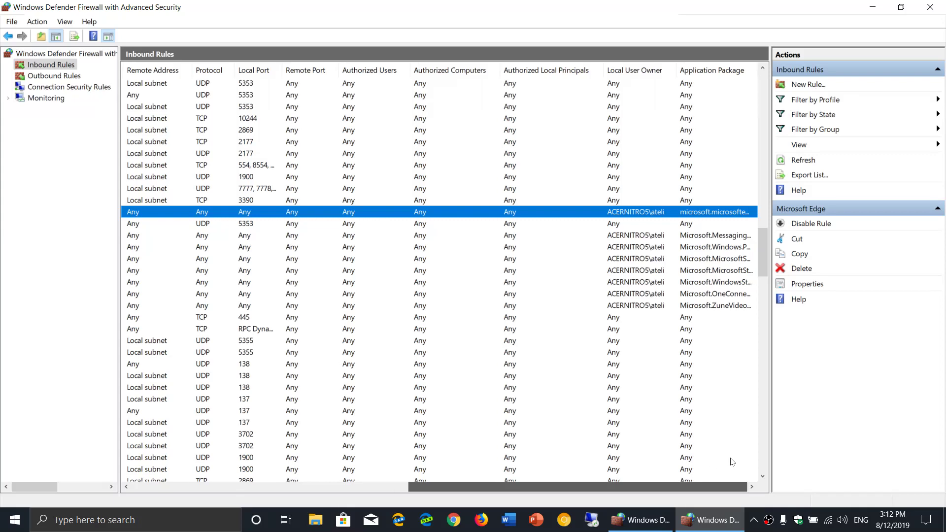
mouse_move(744, 459)
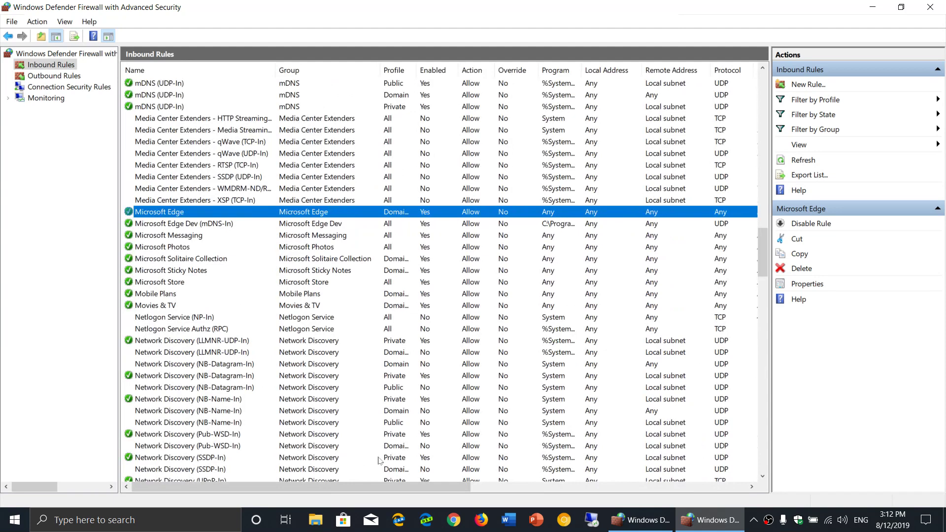
mouse_move(930, 6)
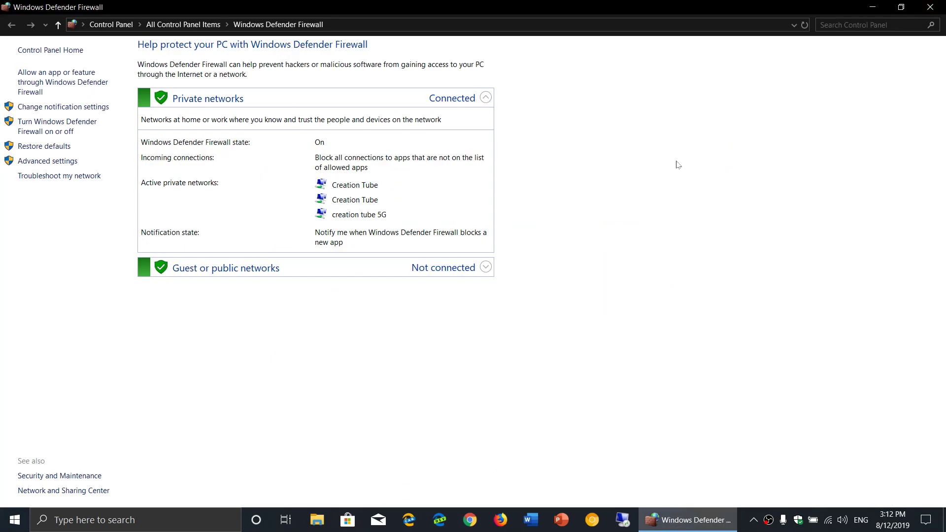
click(871, 6)
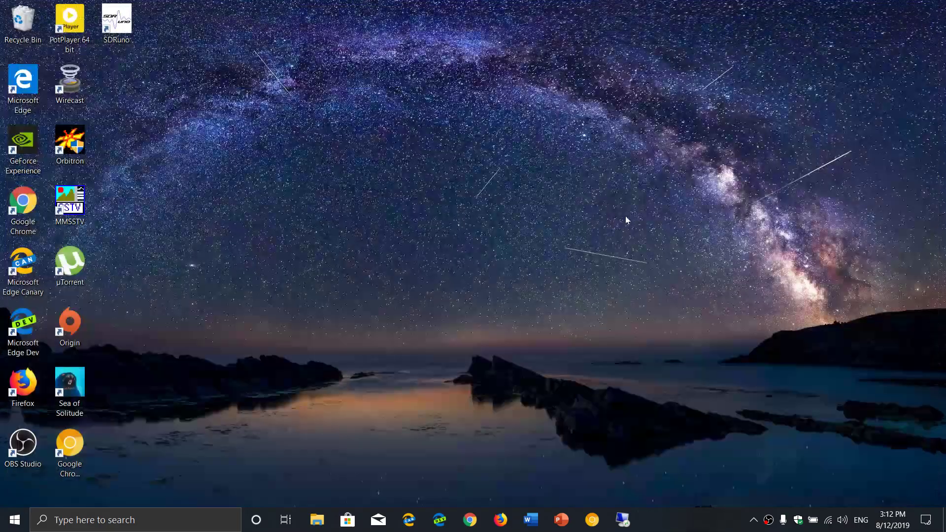